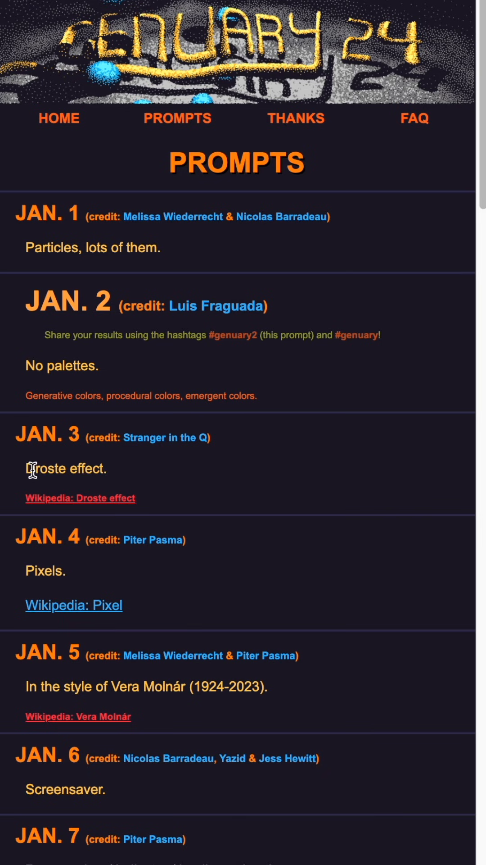
Bring up the Wikipedia article on the Droste effect and scroll through it.
double_click(65, 468)
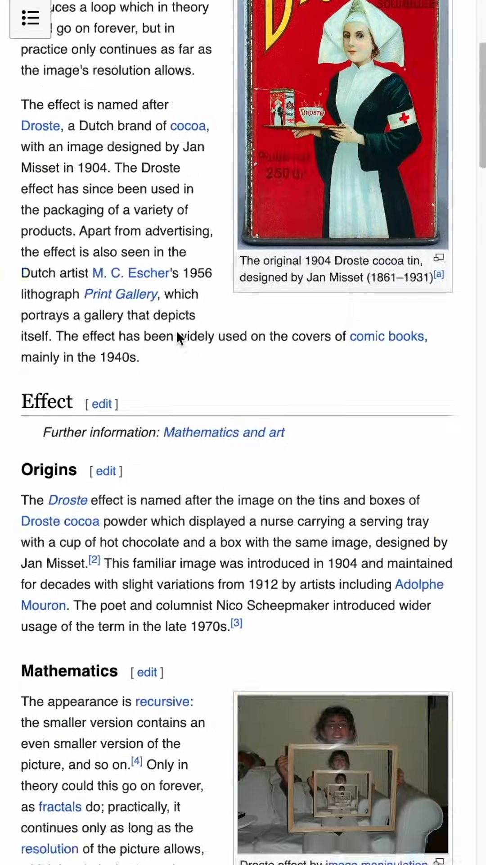
scroll("down", 3)
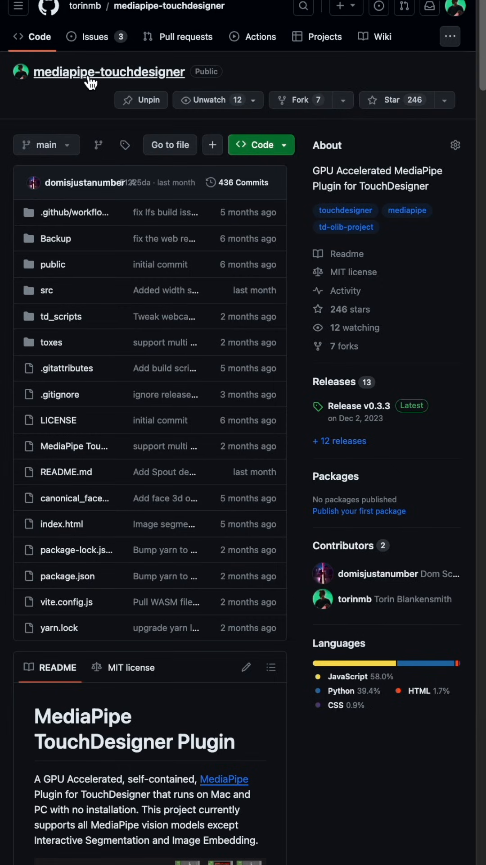
mouse_move(254, 87)
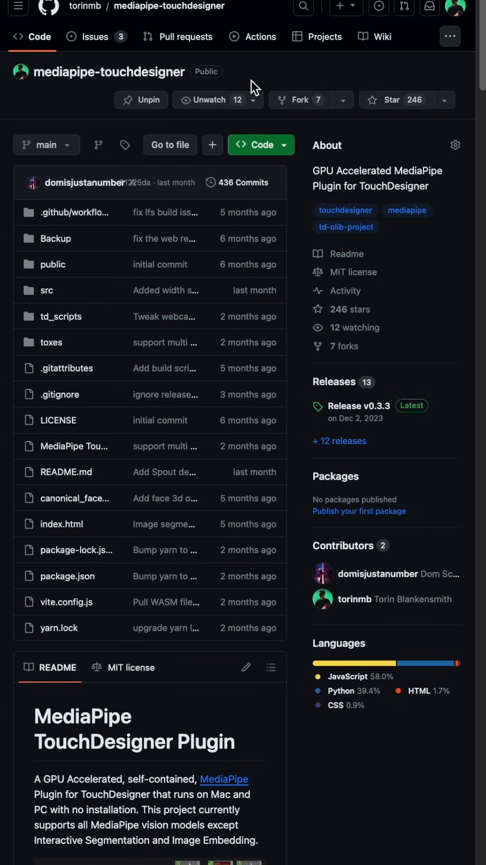
Download release v0.3.3 of the MediaPipe plugin and open its .toe project in TouchDesigner.
scroll("down", 3)
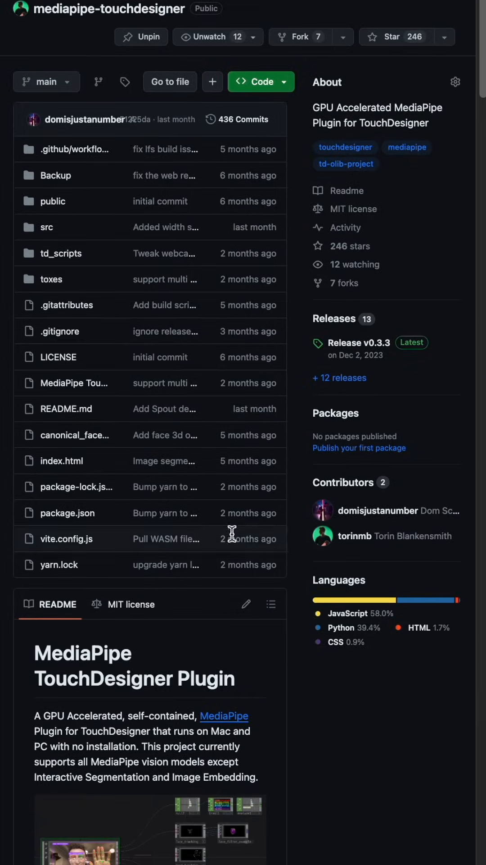
mouse_move(360, 342)
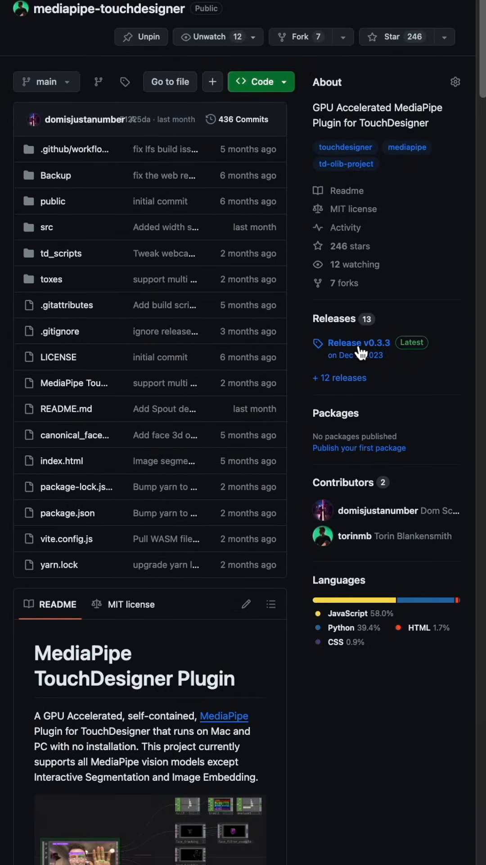
left_click(362, 343)
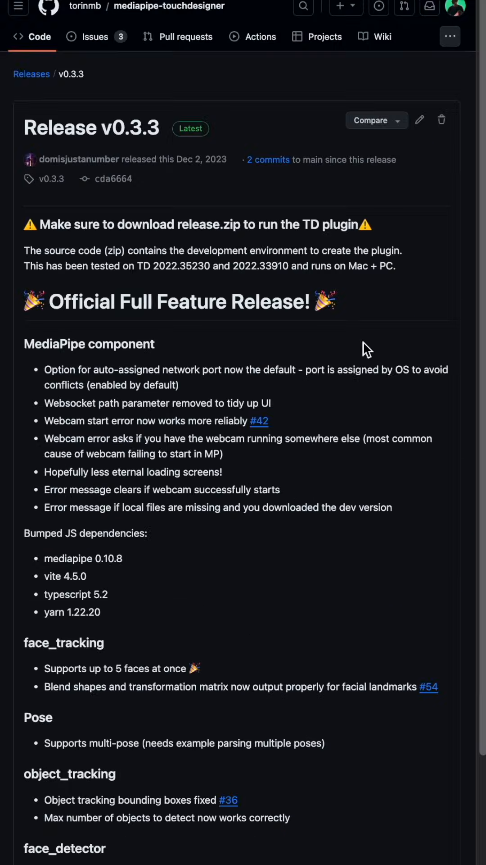
scroll("down", 3)
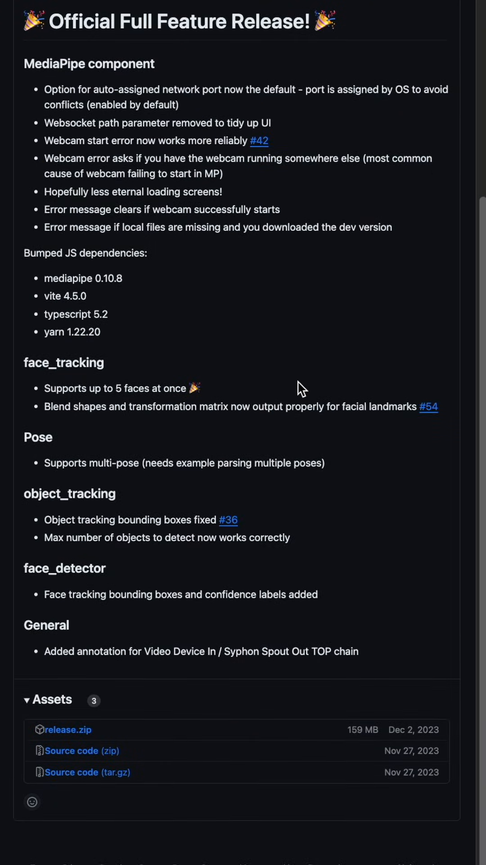
scroll("down", 3)
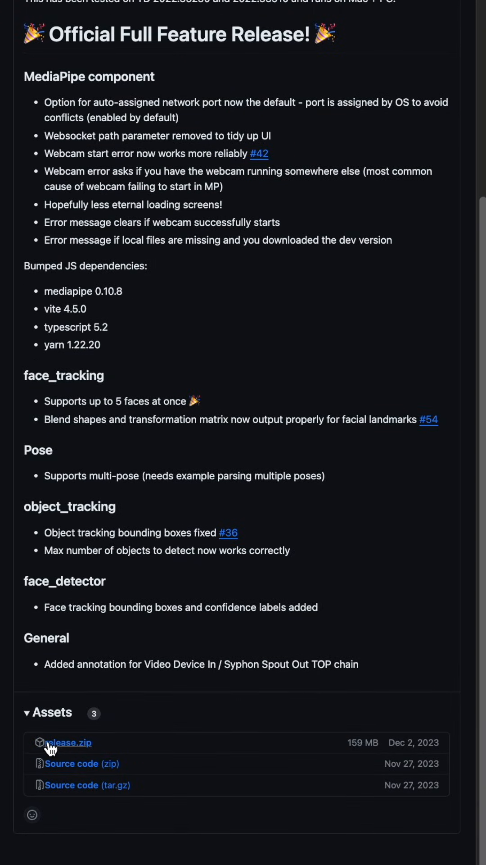
mouse_move(359, 117)
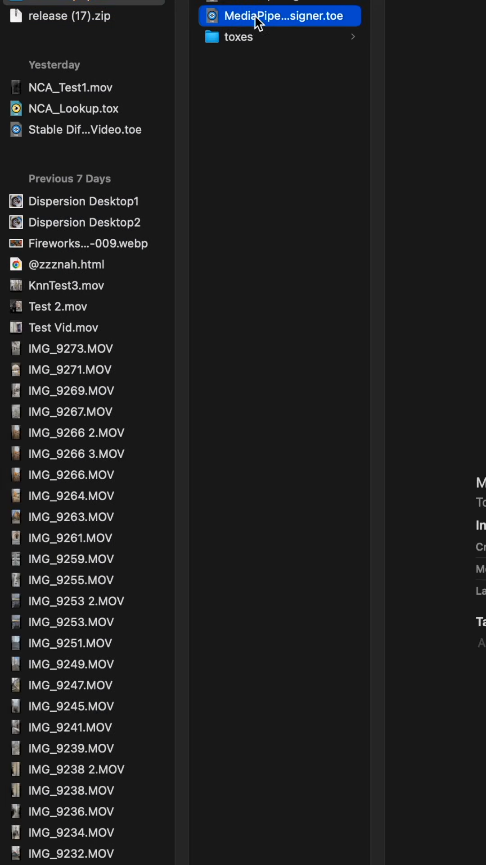
double_click(280, 15)
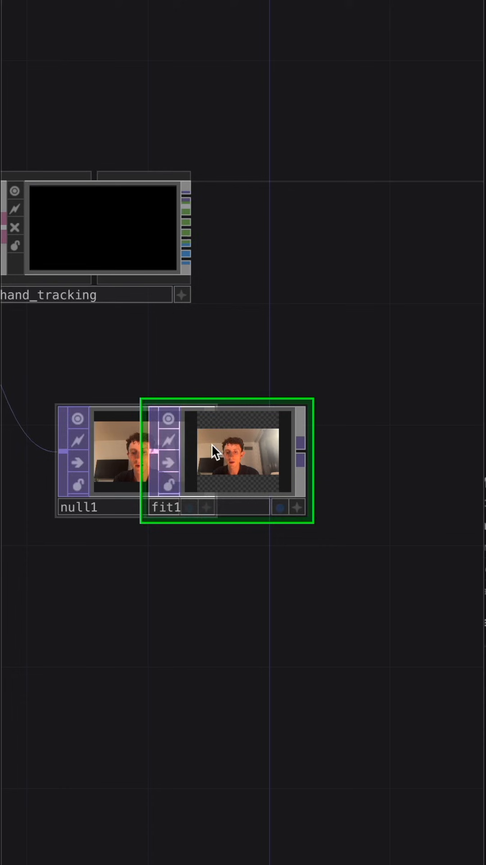
Set fit1's output resolution to Parent Panel Size, then enter the project1 component.
left_click(325, 89)
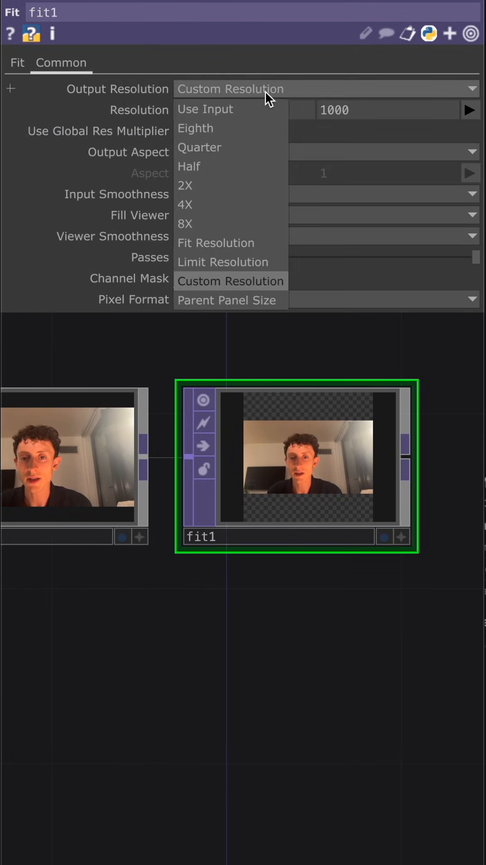
left_click(227, 299)
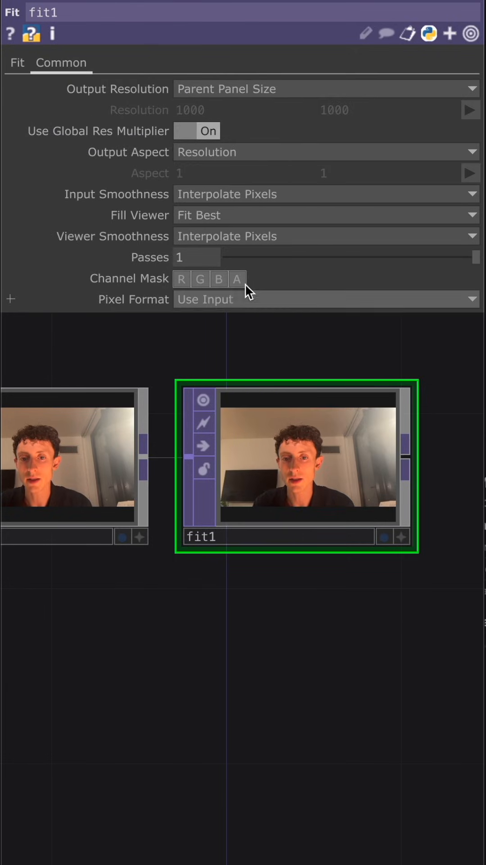
left_click(17, 62)
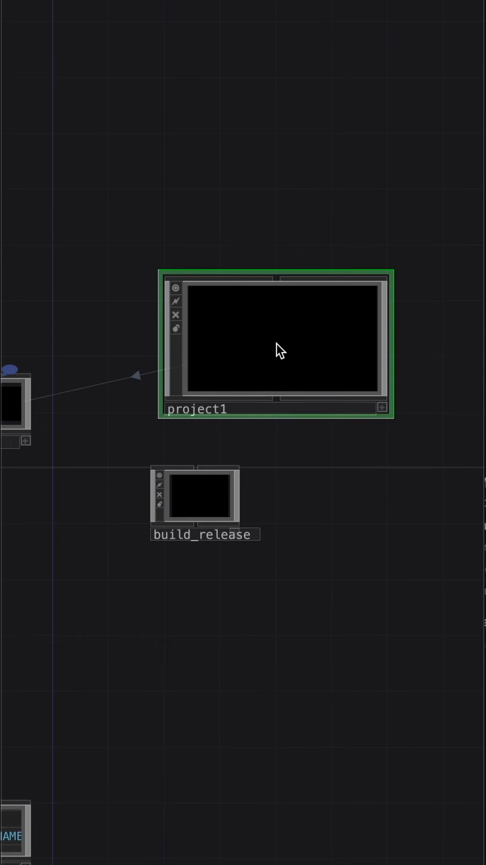
double_click(279, 345)
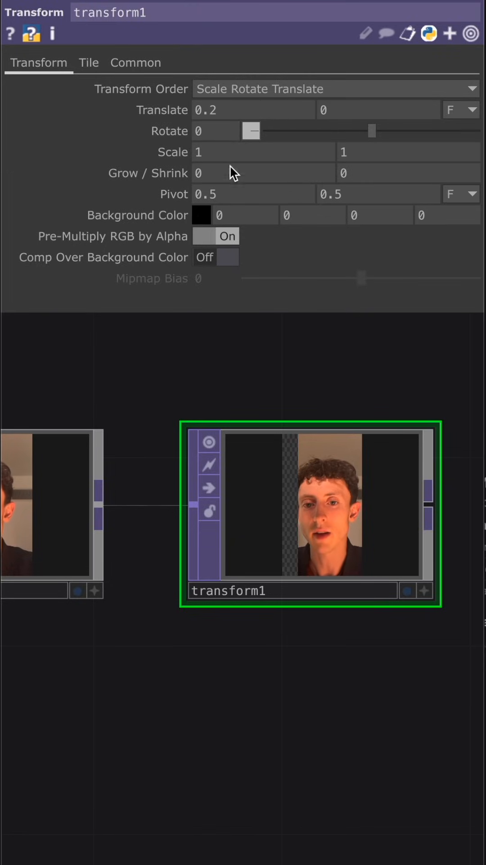
Shift the webcam image with transform1's Translate x and composite it over fit1 with an Over TOP.
left_click_drag(265, 173, 226, 169)
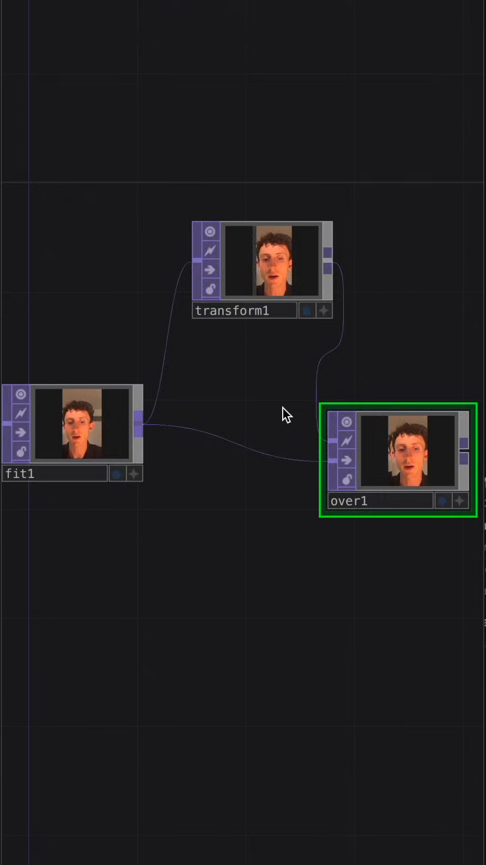
scroll("down", 3)
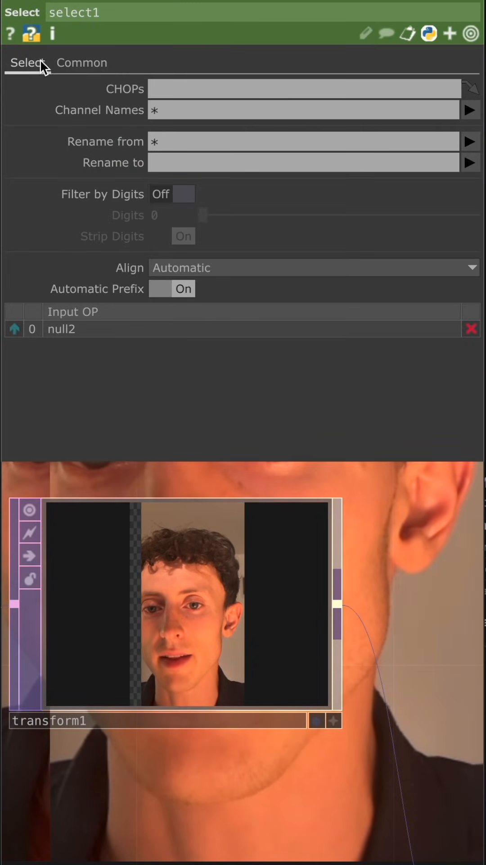
Restrict select1 to the h1 hand channels from null2's tracking data.
type("h1")
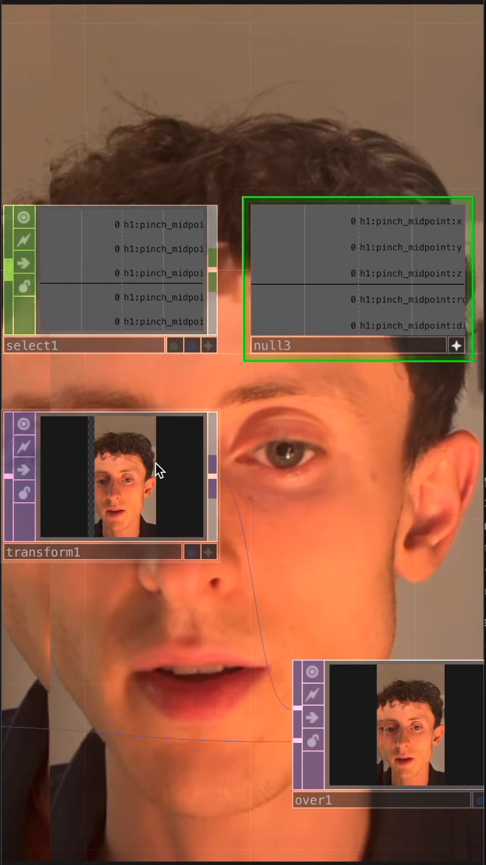
Reference the pinch_midpoint x and y channels in transform1's Translate.
left_click(411, 222)
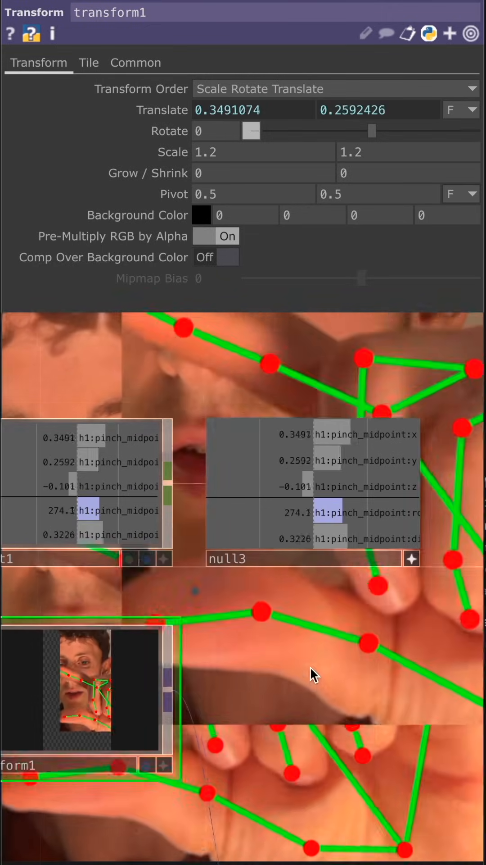
left_click(335, 89)
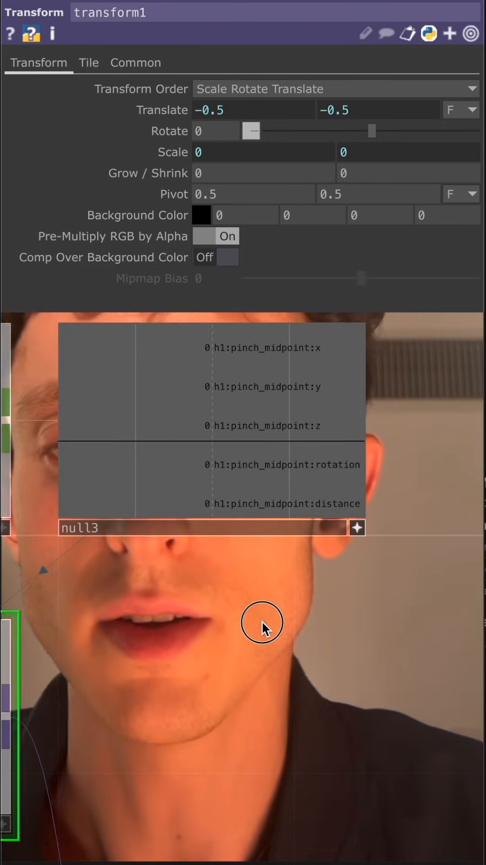
Offset transform1's Translate expressions by 0.5 and drive Scale from the pinch distance.
left_click(281, 465)
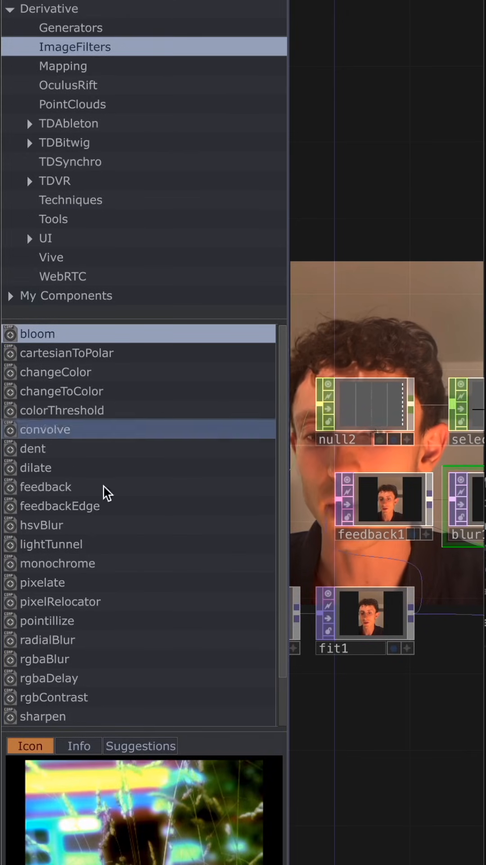
Place the sharpen image-filter component between blur1 and transform1.
scroll("down", 3)
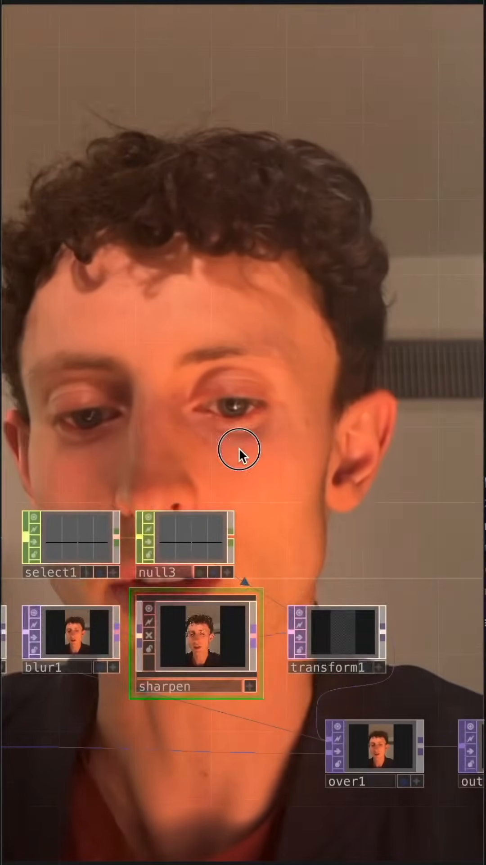
Set transform1's Rotate to 90 and multiply its pinch_midpoint:distance scale expressions.
left_click(328, 635)
type("op('null3')['h1:pinch_midpoint:distance']*")
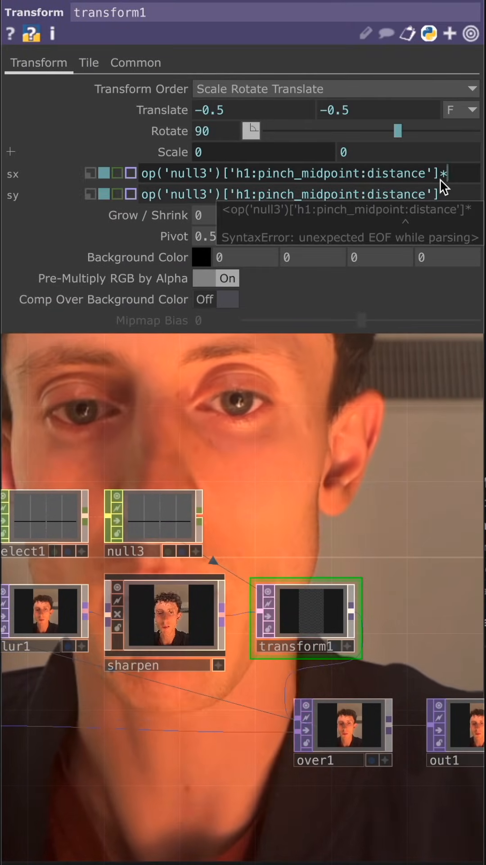
type("1.")
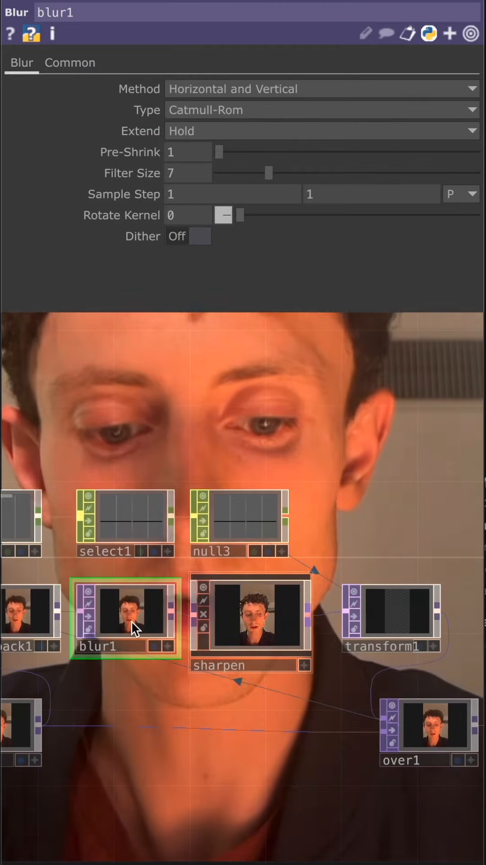
Drag blur1's Filter Size up past 30 and settle it at 27.
left_click_drag(270, 172, 348, 173)
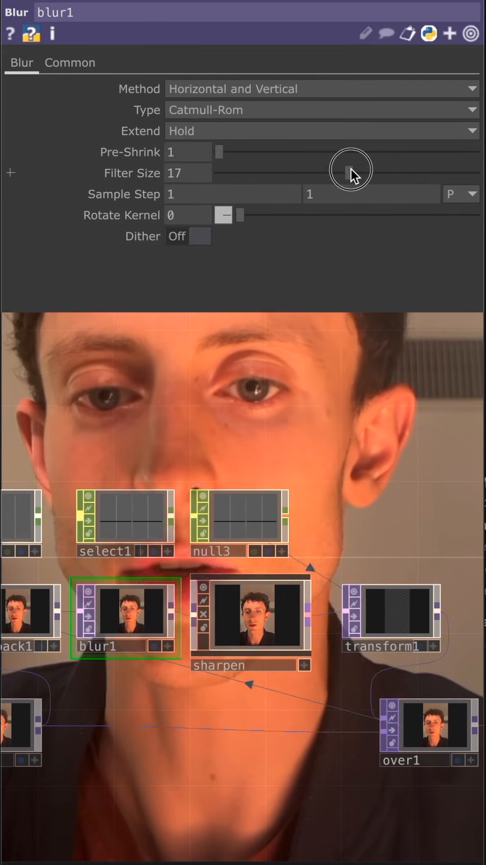
left_click_drag(348, 173, 377, 173)
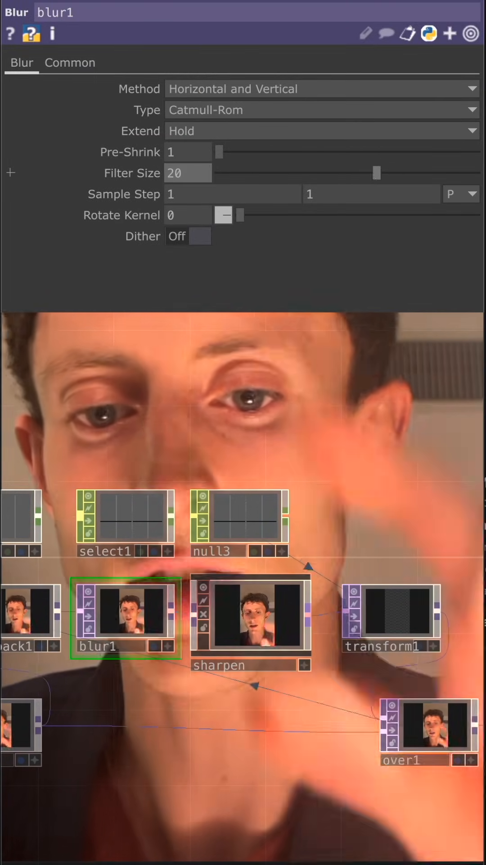
left_click_drag(377, 173, 442, 173)
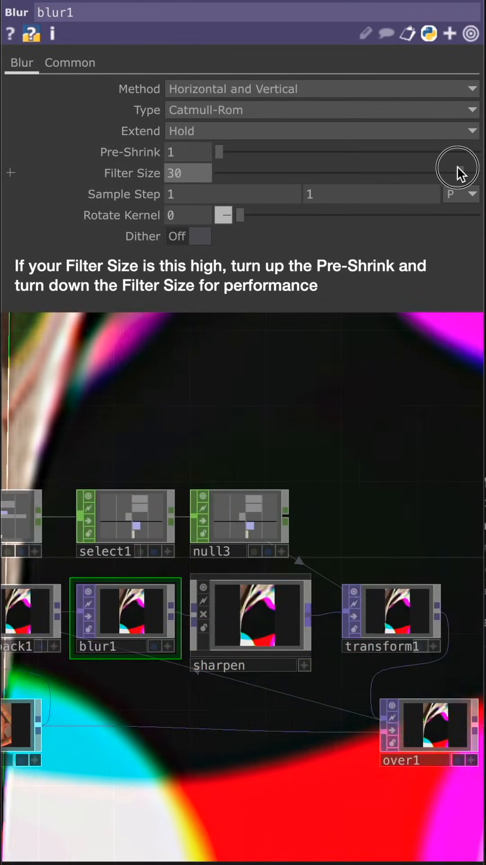
left_click_drag(457, 168, 434, 168)
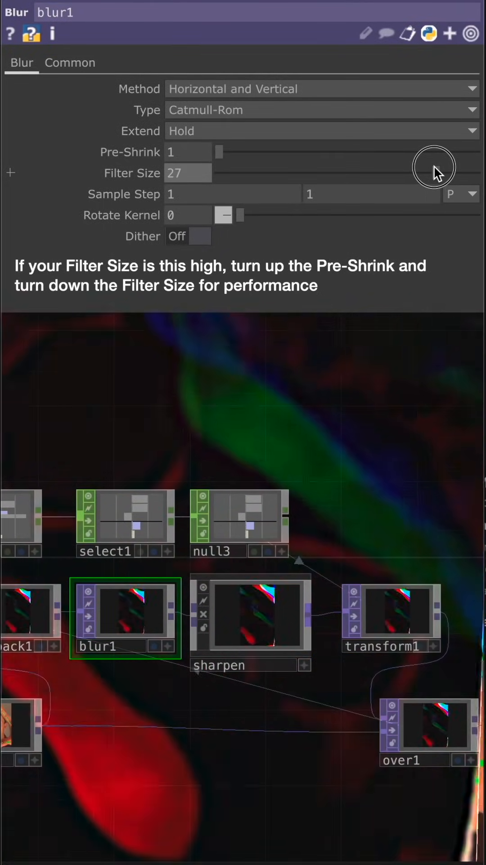